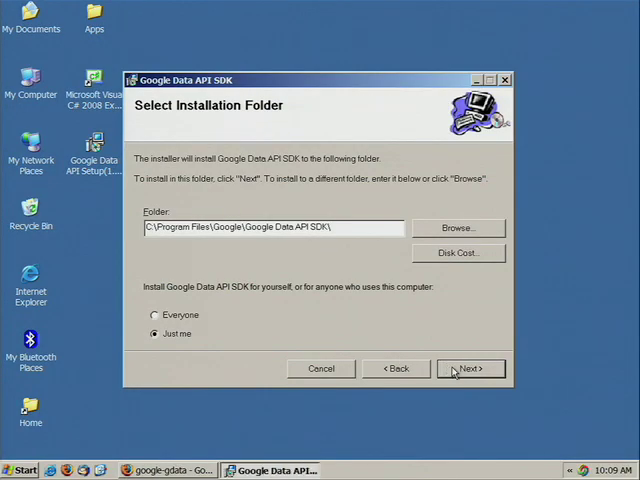
Step: Install the Google Data API SDK to C:\Program Files\Google\Google Data API SDK and close the installer
{"action": "left_click", "coordinate": [470, 368]}
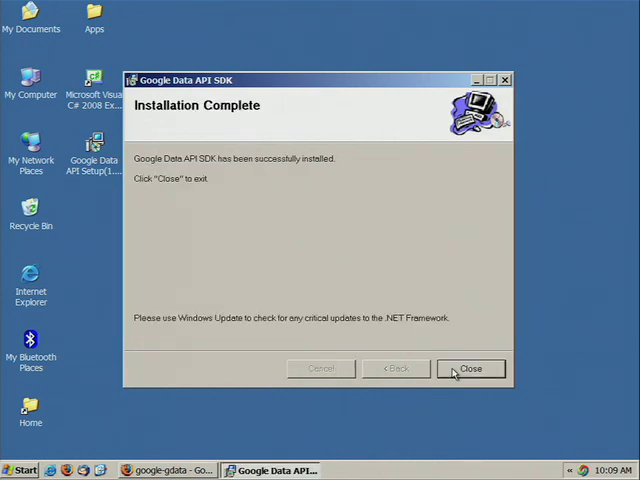
{"action": "left_click", "coordinate": [470, 368]}
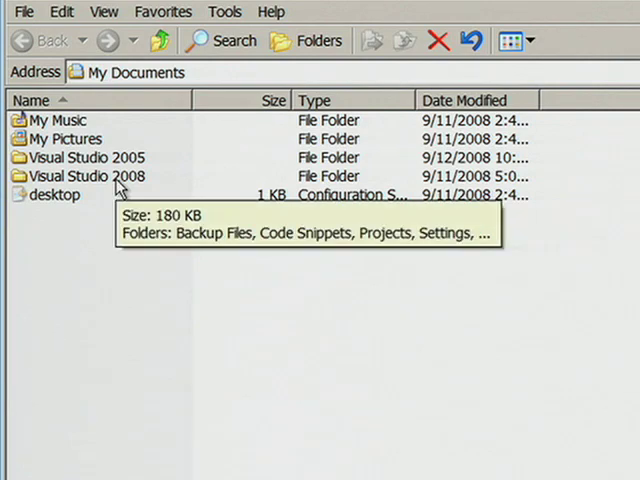
Step: Open My Documents\Visual Studio 2008\Templates in Windows Explorer
{"action": "double_click", "coordinate": [88, 176]}
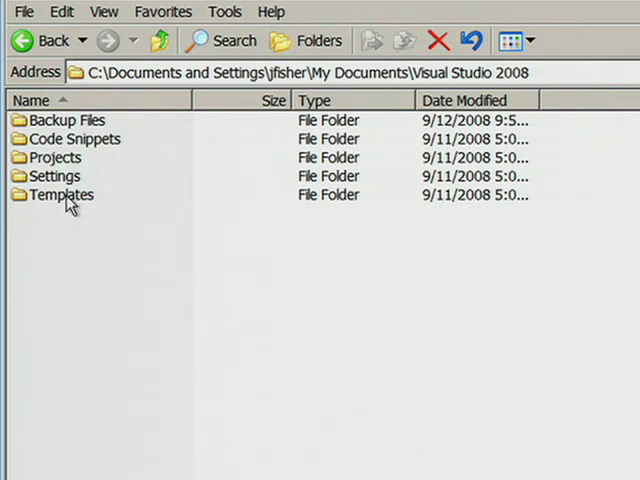
{"action": "left_click", "coordinate": [61, 194]}
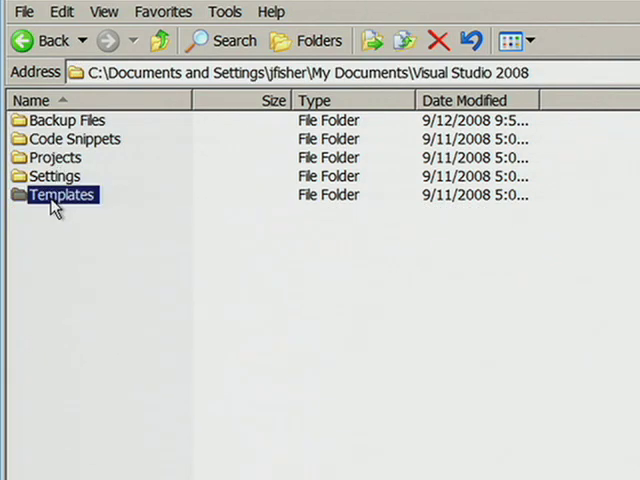
{"action": "double_click", "coordinate": [62, 194]}
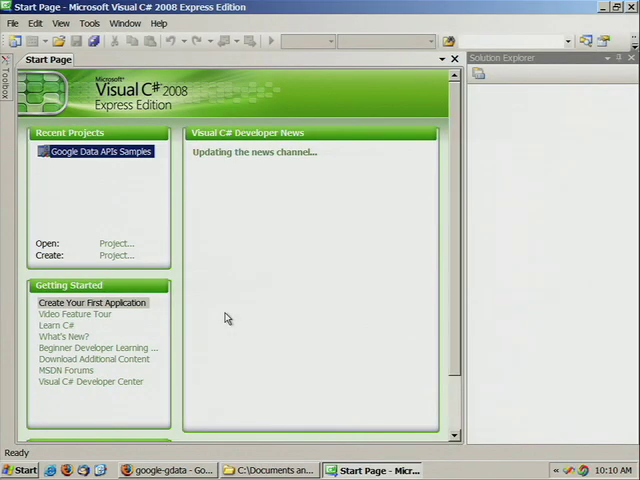
Step: Create a new project from the Google Picasa template
{"action": "left_click", "coordinate": [13, 23]}
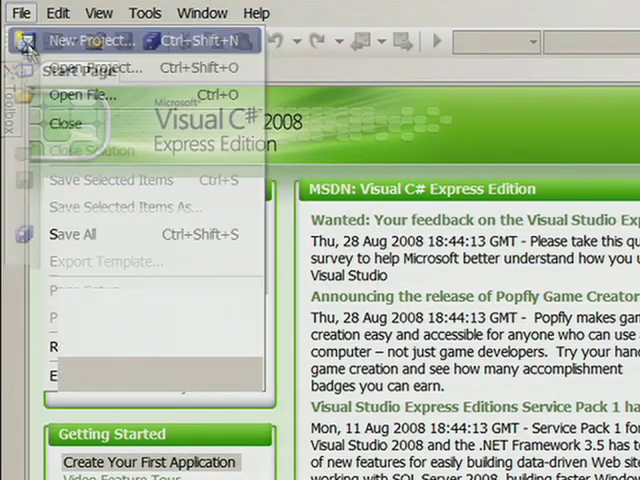
{"action": "left_click", "coordinate": [92, 40]}
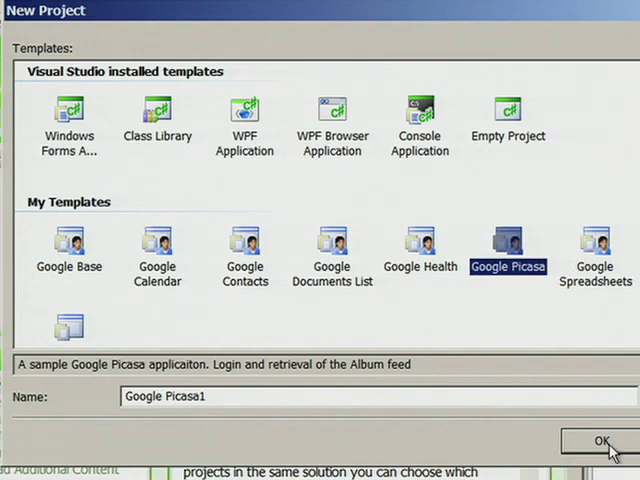
{"action": "left_click", "coordinate": [601, 441]}
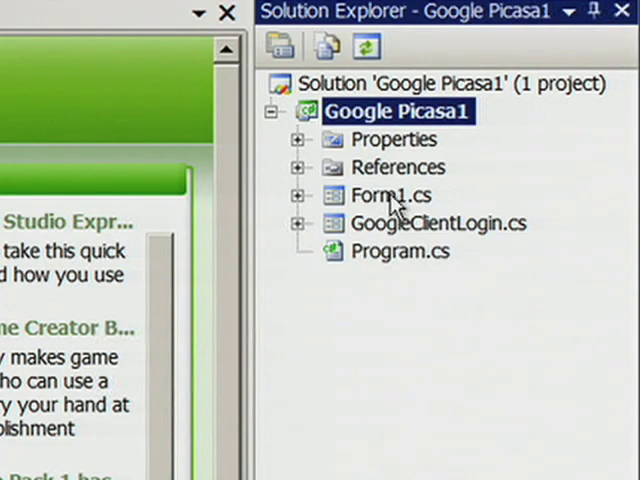
Step: Open the GoogleClientLogin login form and Form1 main form designs
{"action": "left_click", "coordinate": [392, 194]}
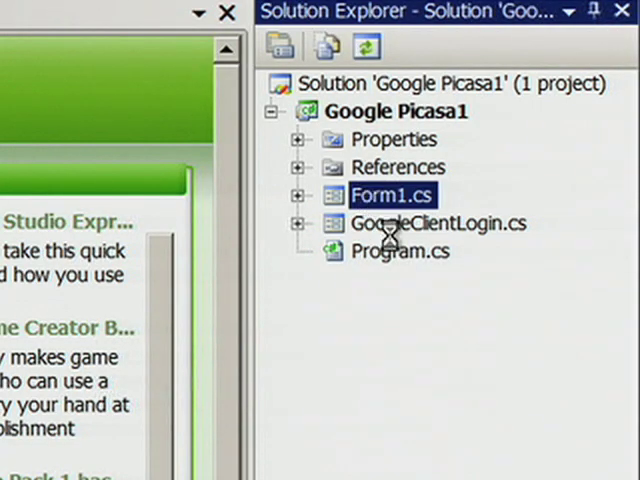
{"action": "double_click", "coordinate": [438, 222]}
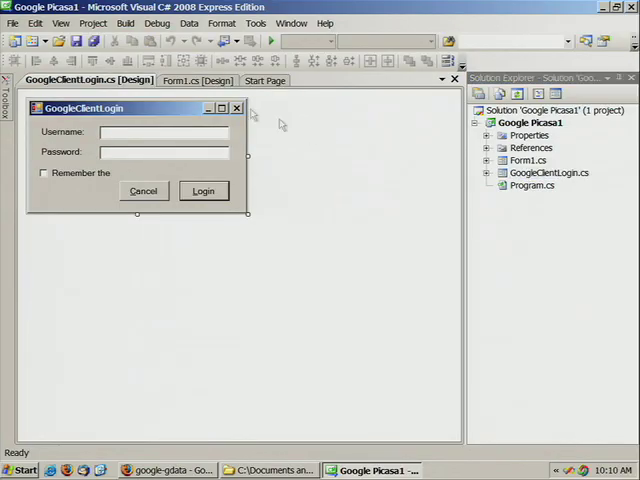
{"action": "left_click", "coordinate": [196, 80]}
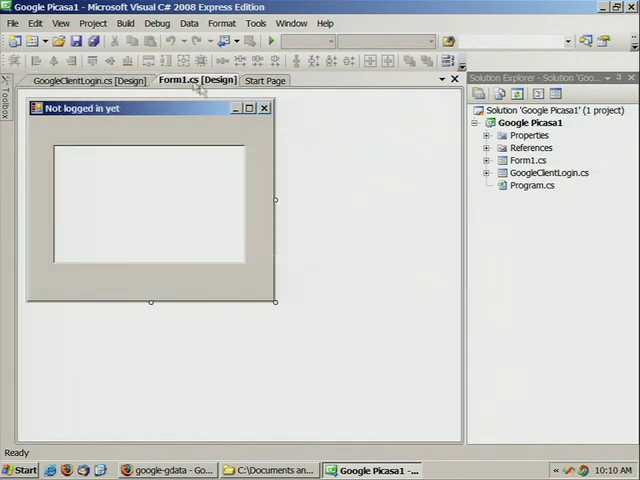
{"action": "right_click", "coordinate": [527, 160]}
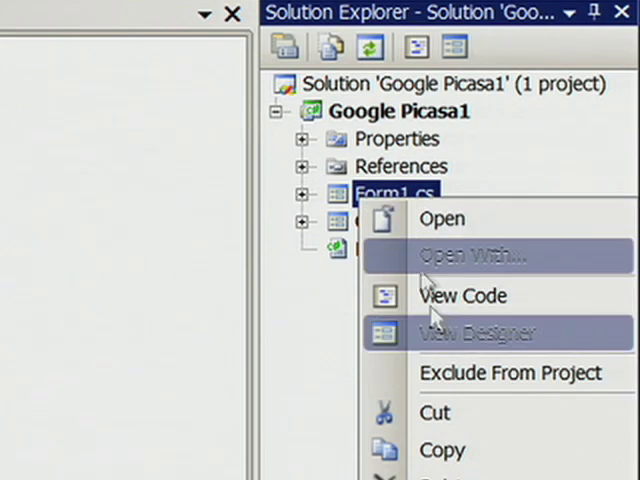
Step: View Form1.cs code and scroll through its login and album-feed constructor logic
{"action": "left_click", "coordinate": [461, 295]}
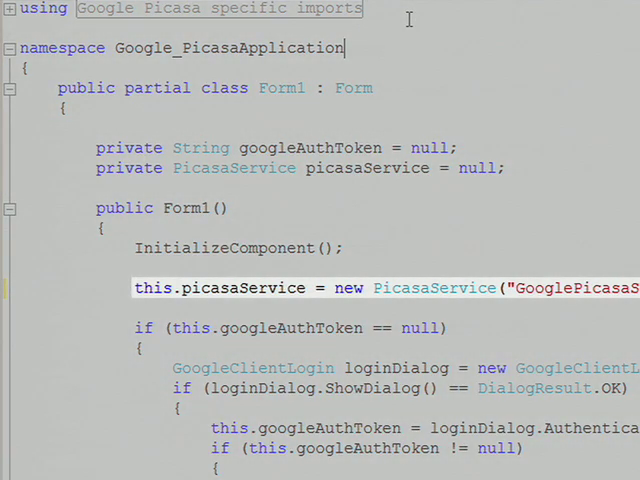
{"action": "scroll", "scroll_direction": "down", "scroll_amount": 3}
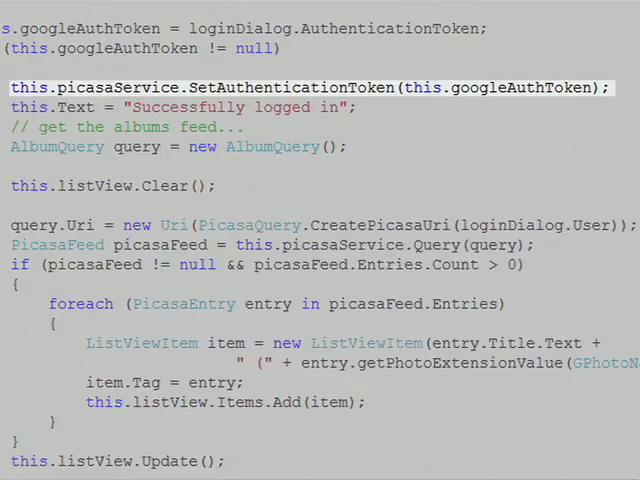
{"action": "mouse_move", "coordinate": [393, 183]}
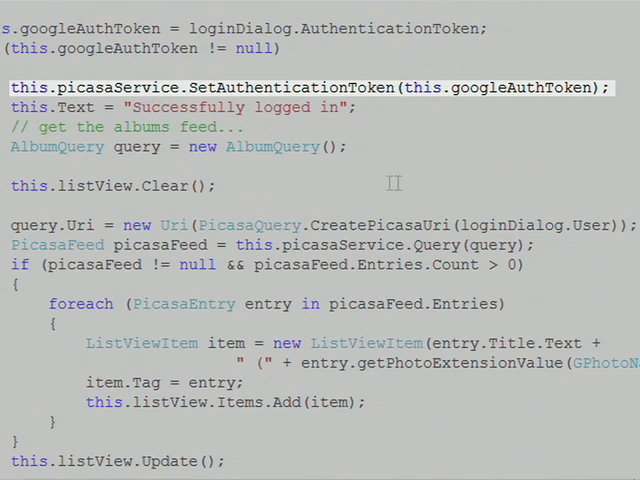
{"action": "mouse_move", "coordinate": [293, 146]}
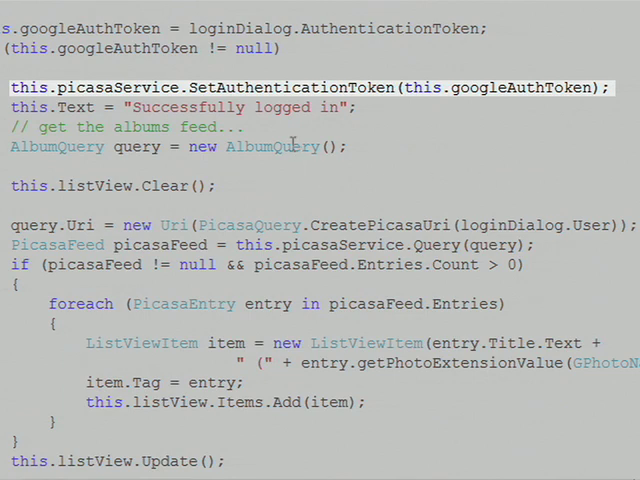
{"action": "mouse_move", "coordinate": [290, 146]}
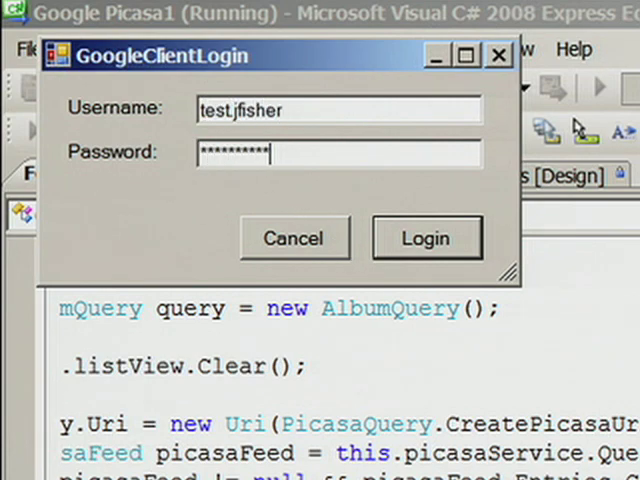
Step: Log in to the running Picasa sample, review its three albums, and close it
{"action": "left_click", "coordinate": [425, 238]}
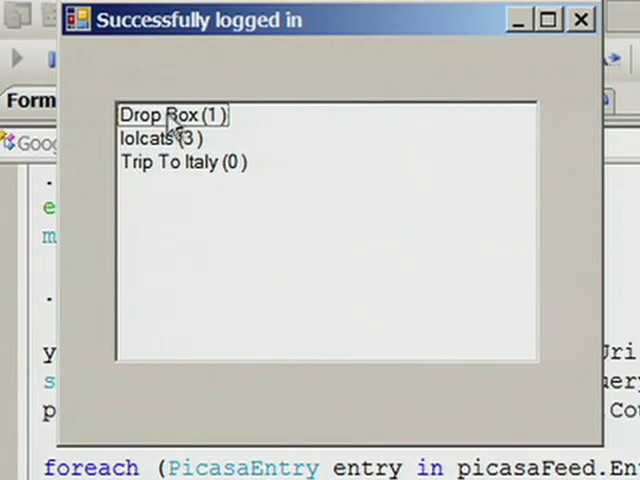
{"action": "mouse_move", "coordinate": [350, 125]}
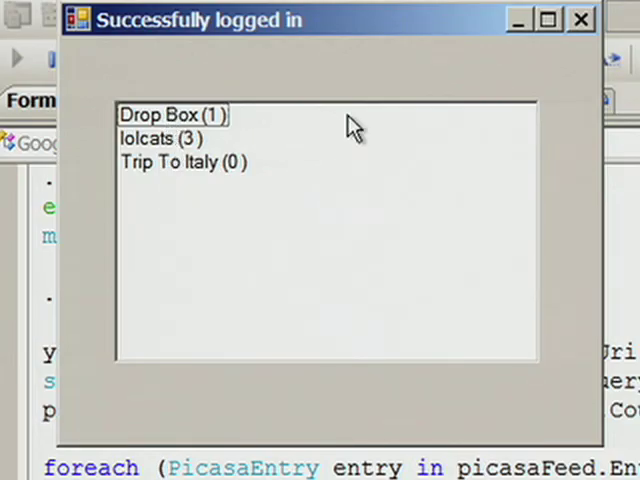
{"action": "mouse_move", "coordinate": [583, 20]}
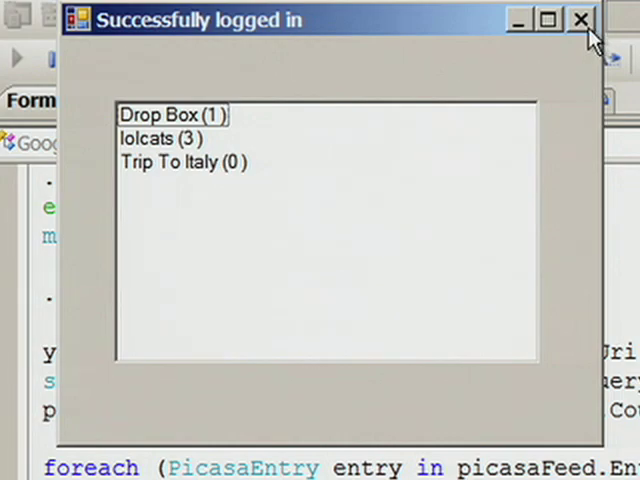
{"action": "left_click", "coordinate": [582, 19]}
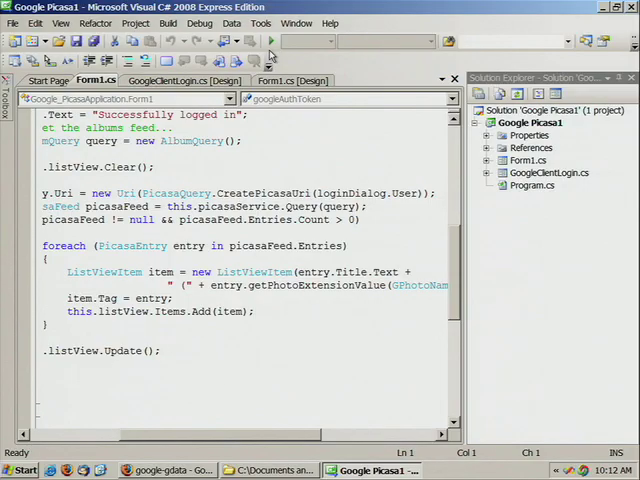
{"action": "mouse_move", "coordinate": [322, 219]}
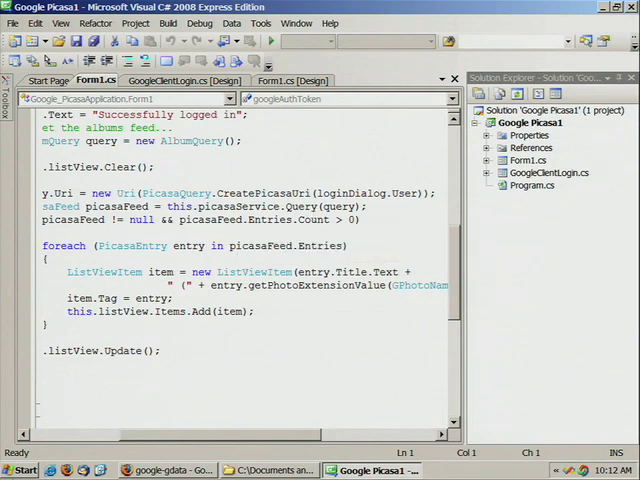
Step: Open and convert the Google Data APIs Samples solution from the Start menu
{"action": "left_click", "coordinate": [20, 470]}
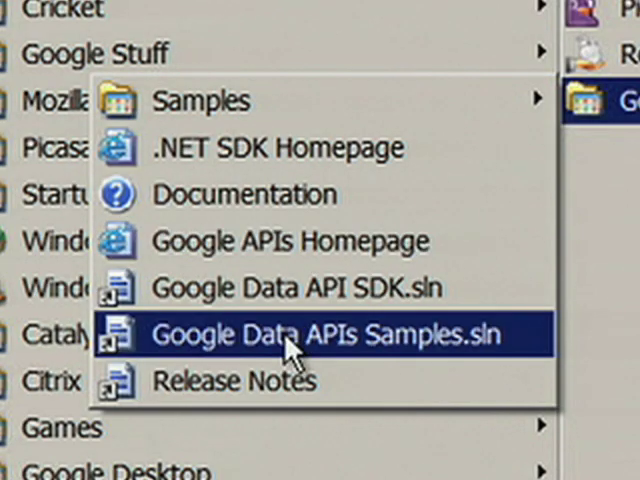
{"action": "left_click", "coordinate": [315, 335]}
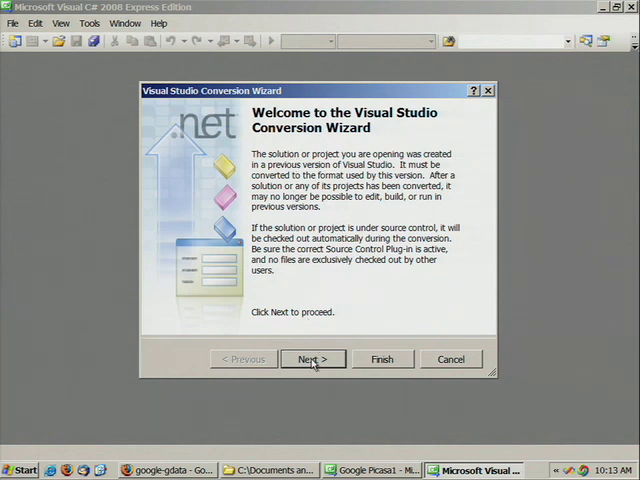
{"action": "left_click", "coordinate": [312, 359]}
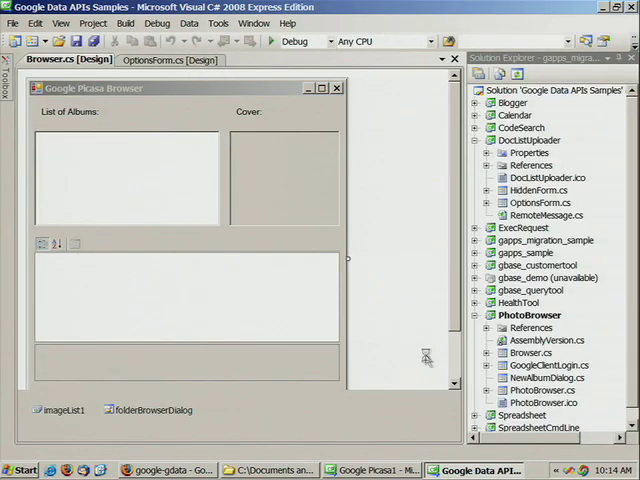
{"action": "mouse_move", "coordinate": [508, 225]}
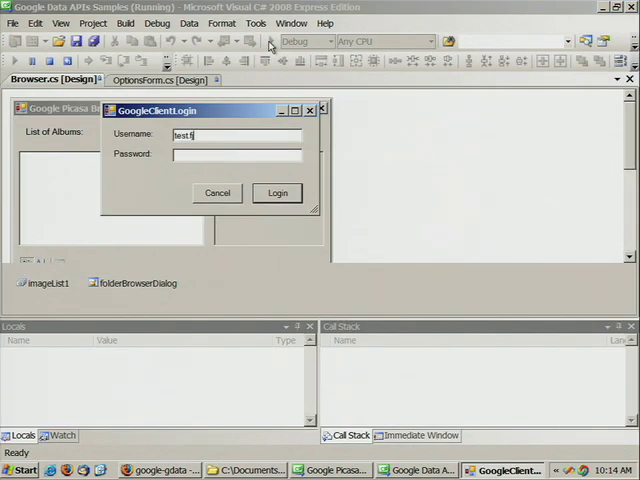
Step: Finish the username, log in to PhotoBrowser, and preview more-rams-field.jpg
{"action": "type", "text": "isher"}
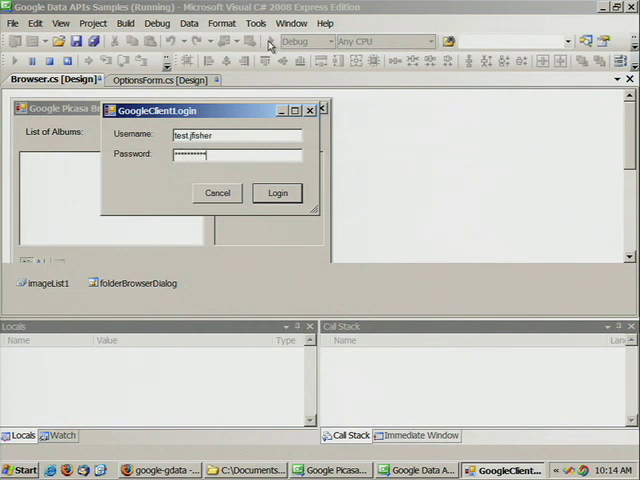
{"action": "left_click", "coordinate": [277, 193]}
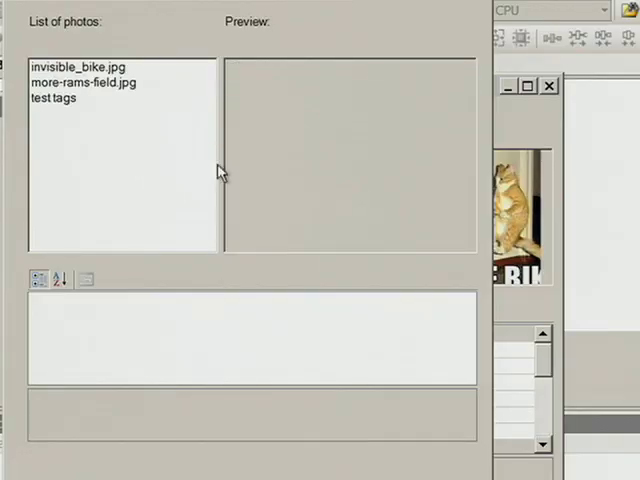
{"action": "left_click", "coordinate": [82, 82]}
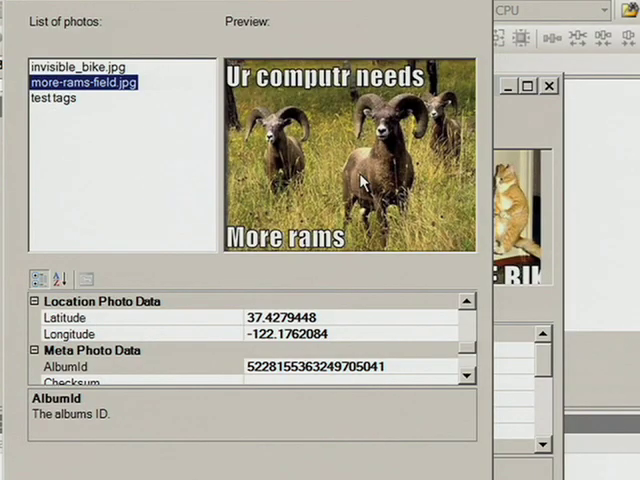
{"action": "mouse_move", "coordinate": [478, 5]}
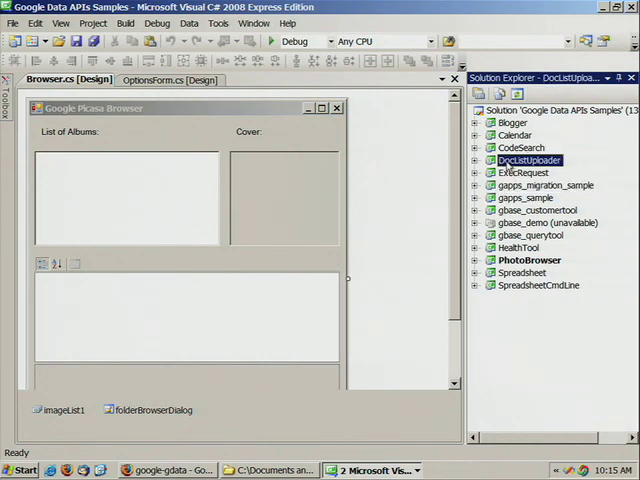
Step: Bring up DocListUploader's Solution Explorer menu to make it the startup project
{"action": "right_click", "coordinate": [528, 160]}
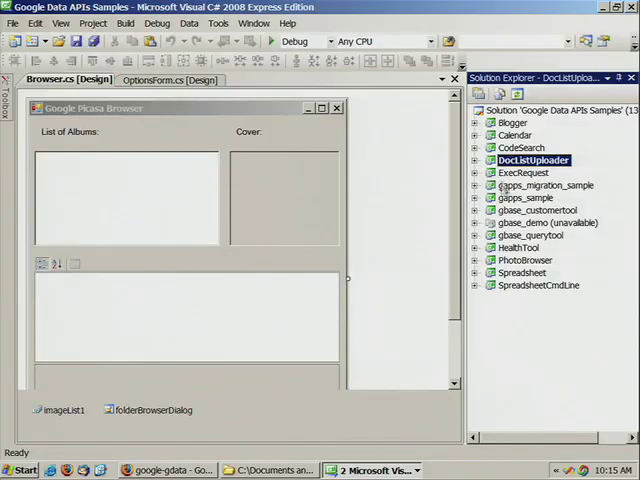
{"action": "mouse_move", "coordinate": [270, 41]}
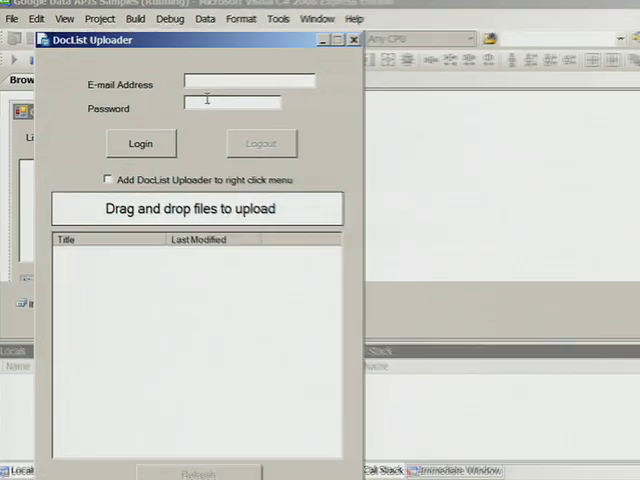
Step: Log in to DocList Uploader as test.jfisher, scroll the documents, and send it to the tray
{"action": "type", "text": "test.jfisher"}
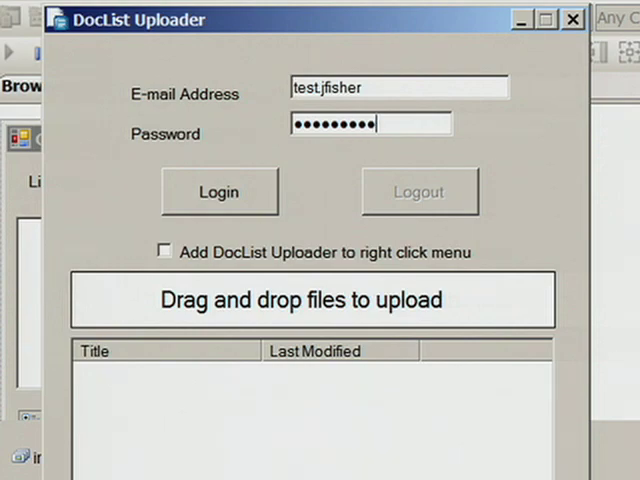
{"action": "left_click", "coordinate": [219, 190]}
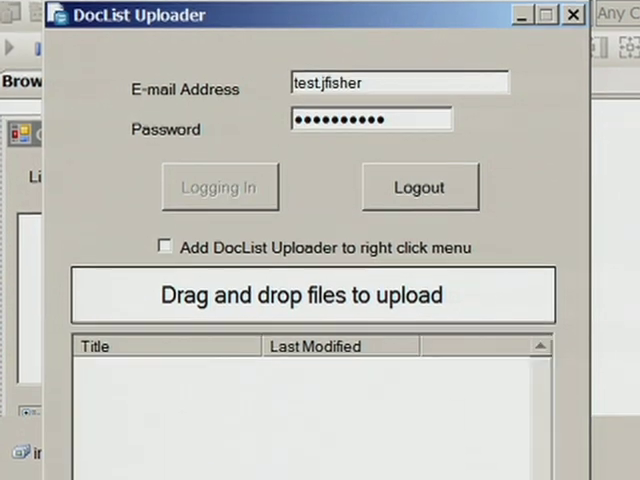
{"action": "left_click", "coordinate": [219, 186]}
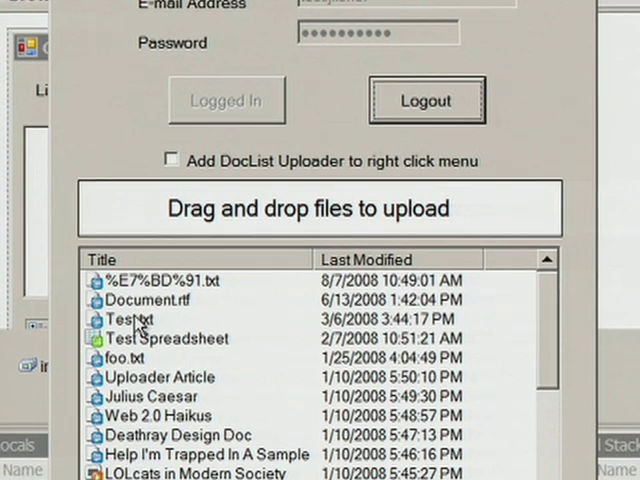
{"action": "scroll", "scroll_direction": "down", "scroll_amount": 3}
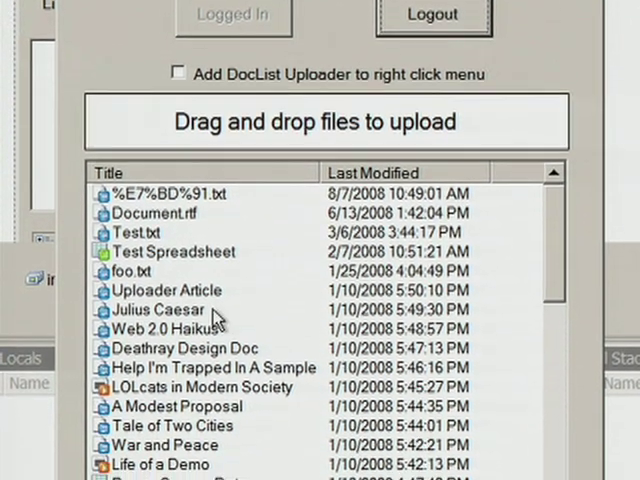
{"action": "scroll", "scroll_direction": "down", "scroll_amount": 3}
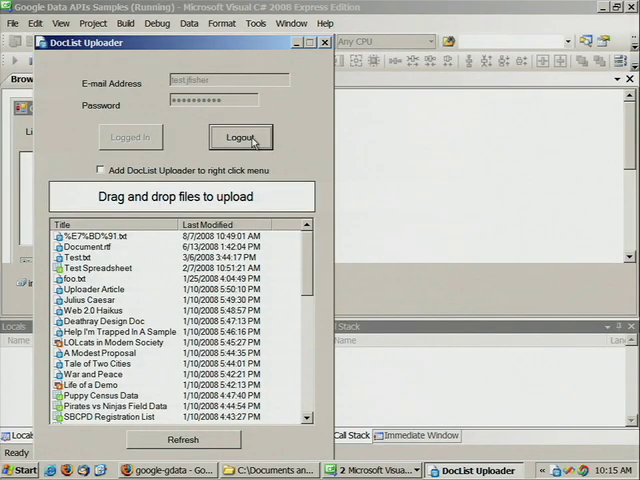
{"action": "left_click", "coordinate": [240, 137]}
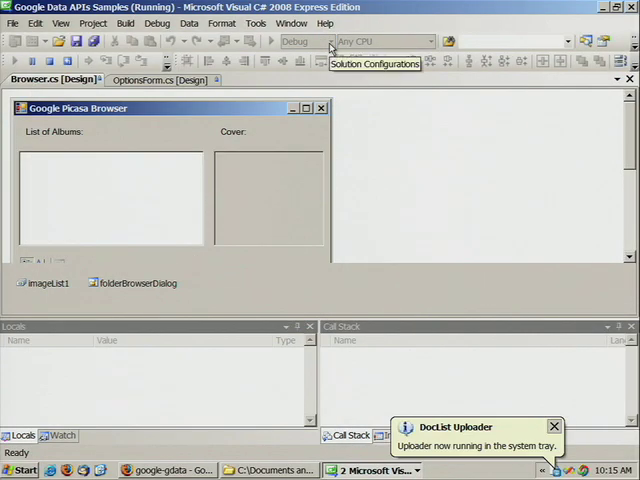
{"action": "left_click", "coordinate": [170, 470]}
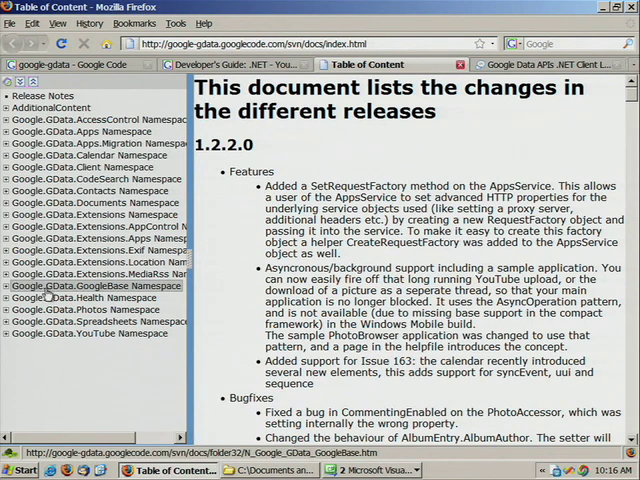
Step: Expand Google.GData.Photos Namespace and PicasaFeed Class, then show PicasaFeed Members
{"action": "left_click", "coordinate": [95, 309]}
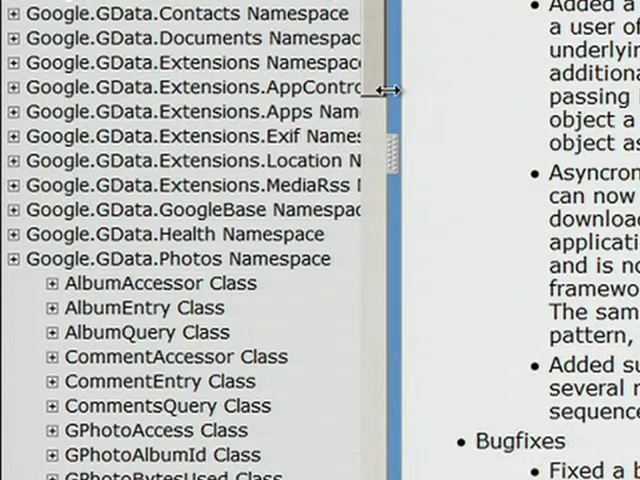
{"action": "scroll", "scroll_direction": "down", "scroll_amount": 3}
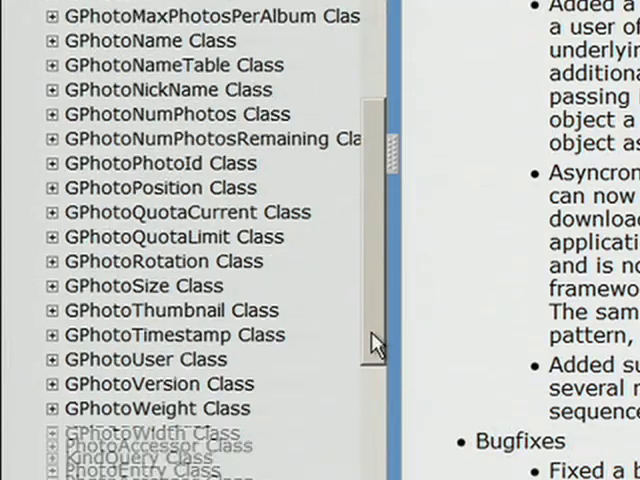
{"action": "scroll", "scroll_direction": "down", "scroll_amount": 3}
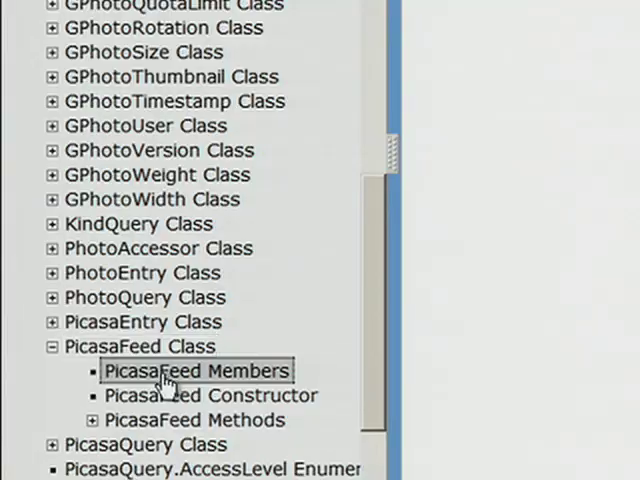
{"action": "left_click", "coordinate": [190, 370]}
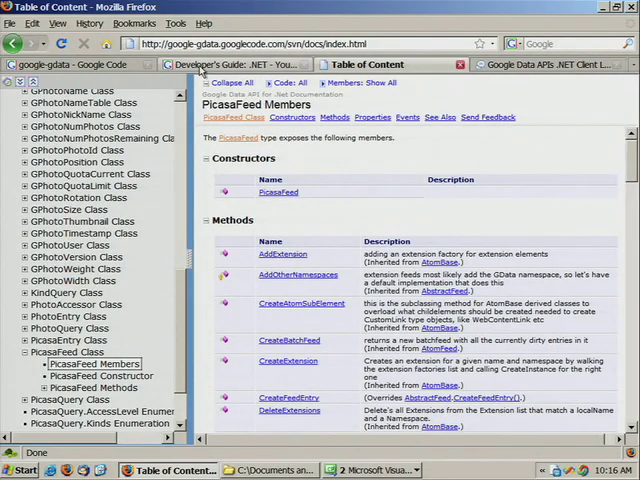
Step: Read the YouTube .NET Developer's Guide video feed section, then return to the google-gdata project page
{"action": "left_click", "coordinate": [245, 64]}
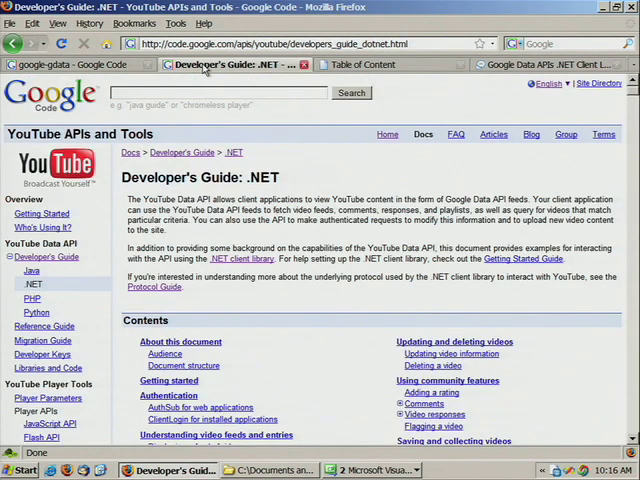
{"action": "mouse_move", "coordinate": [493, 134]}
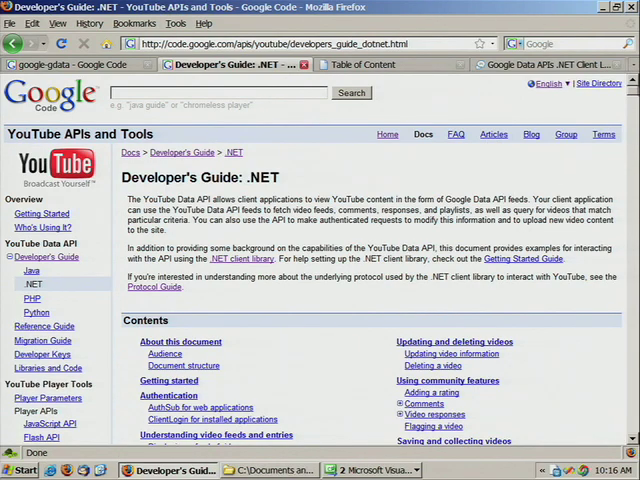
{"action": "scroll", "scroll_direction": "down", "scroll_amount": 3}
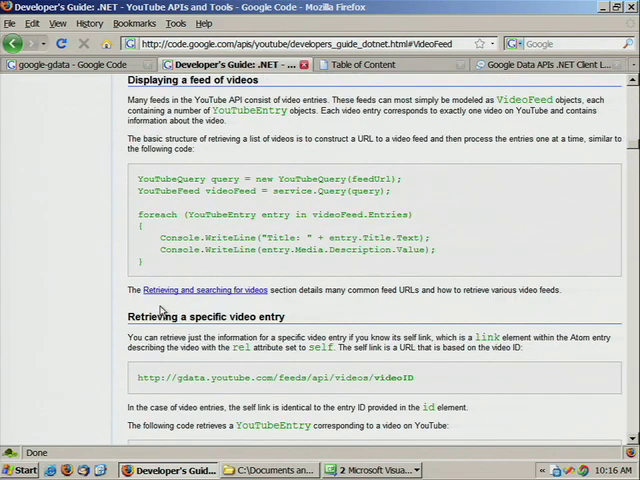
{"action": "left_click", "coordinate": [68, 64]}
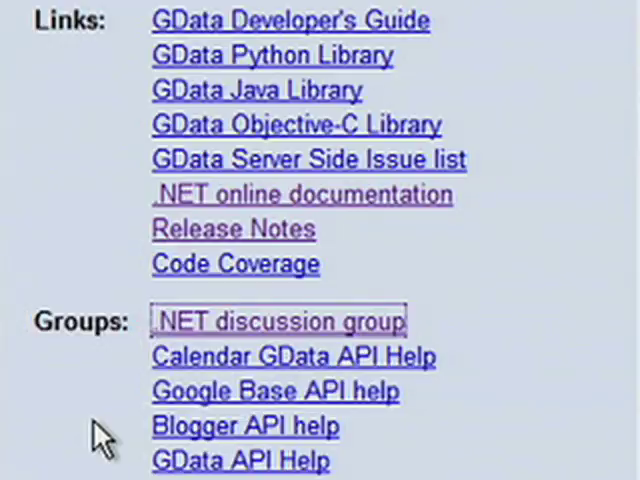
{"action": "mouse_move", "coordinate": [100, 435]}
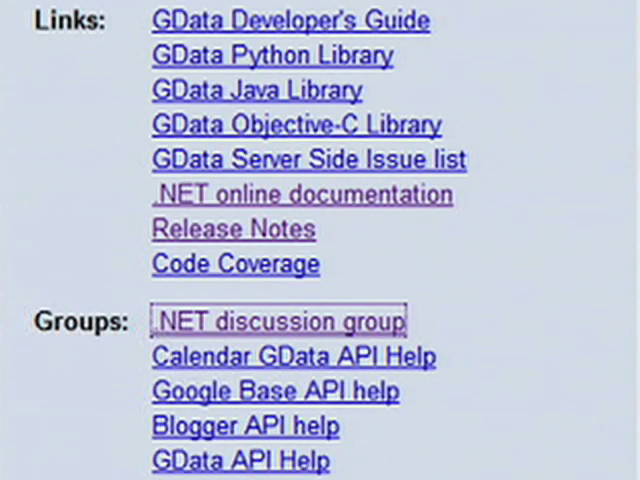
Step: Open the Google Data APIs .NET Client Library group from the project page's Groups list
{"action": "left_click", "coordinate": [280, 321]}
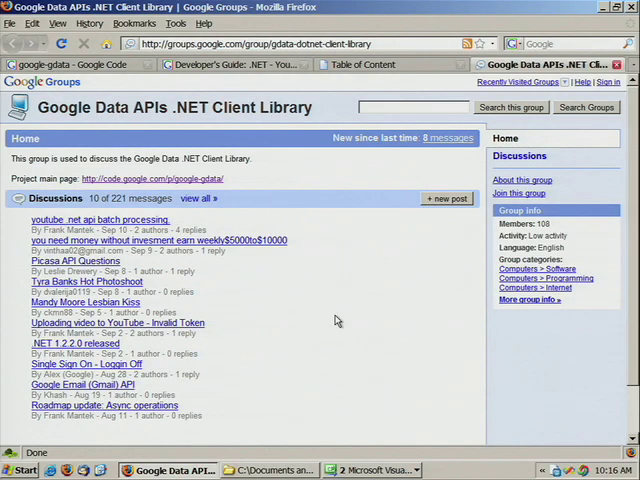